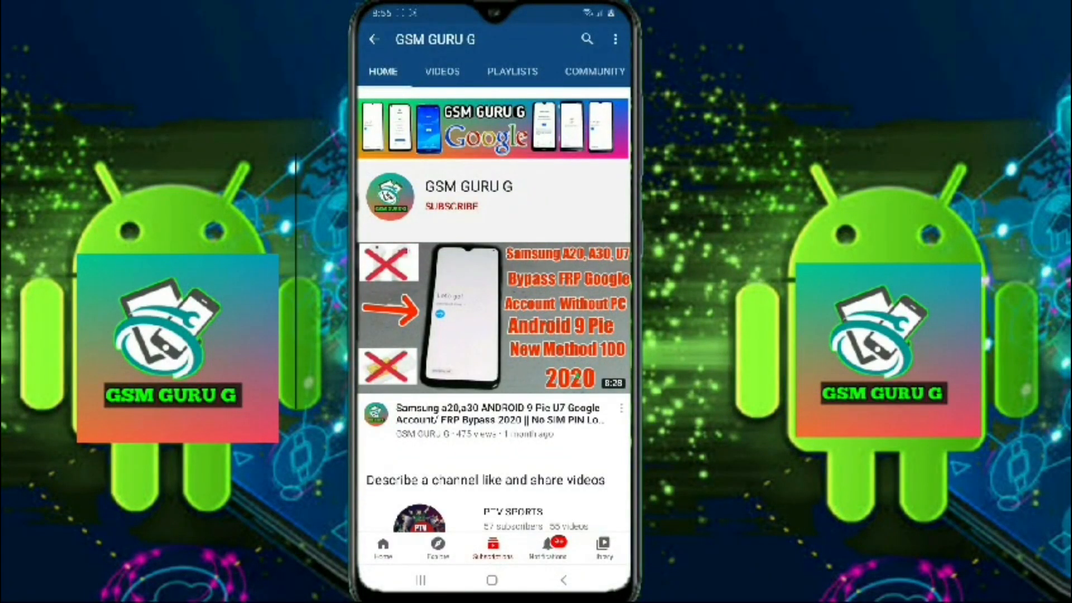
# Subscribe to GSM GURU G and set its notifications to All.
pyautogui.click(450, 206)
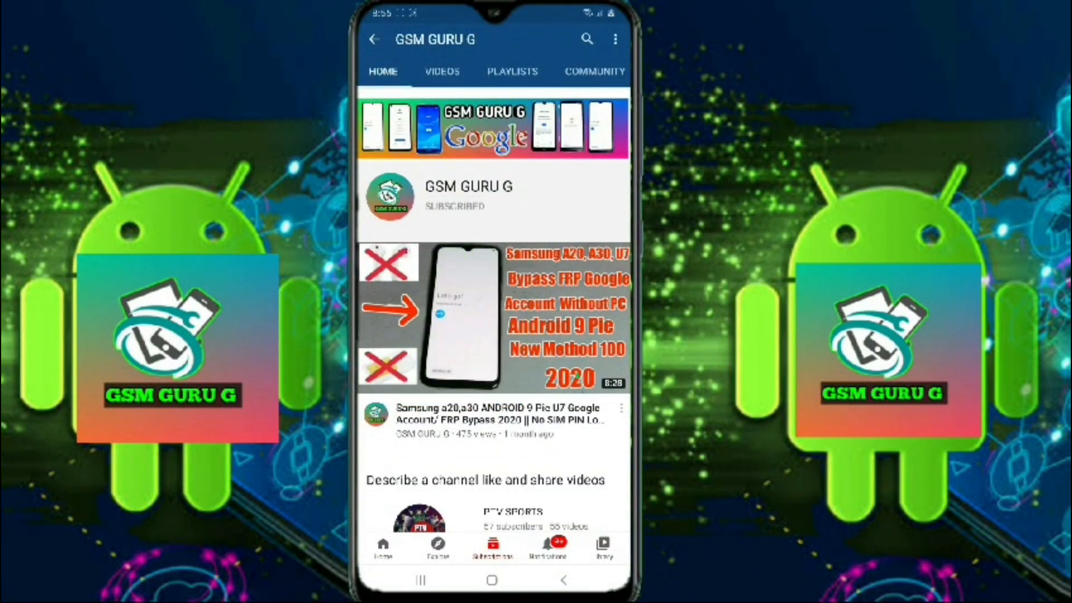
pyautogui.click(455, 205)
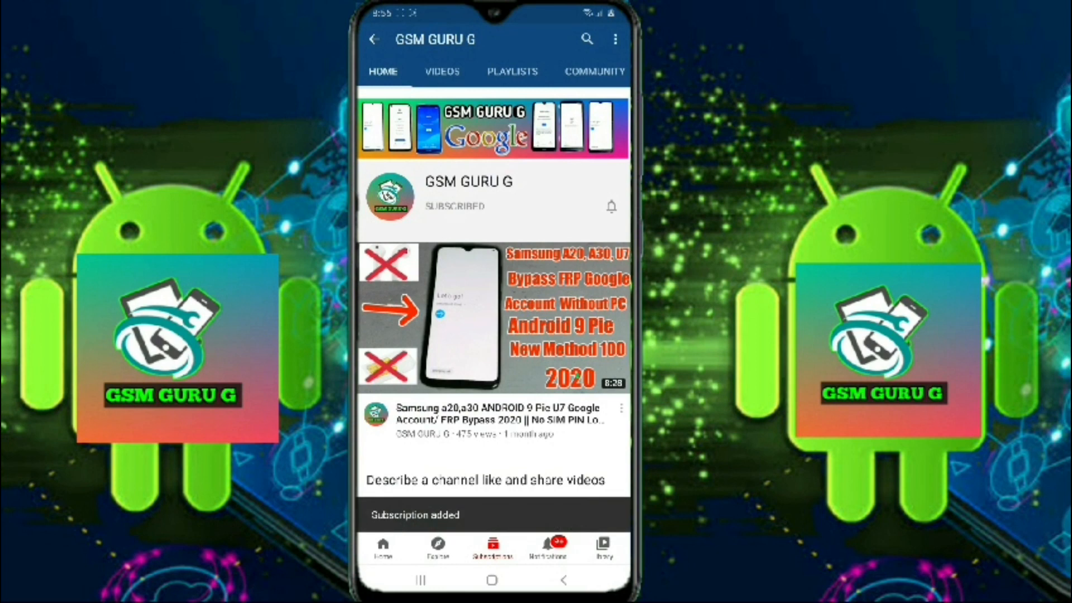
pyautogui.click(610, 206)
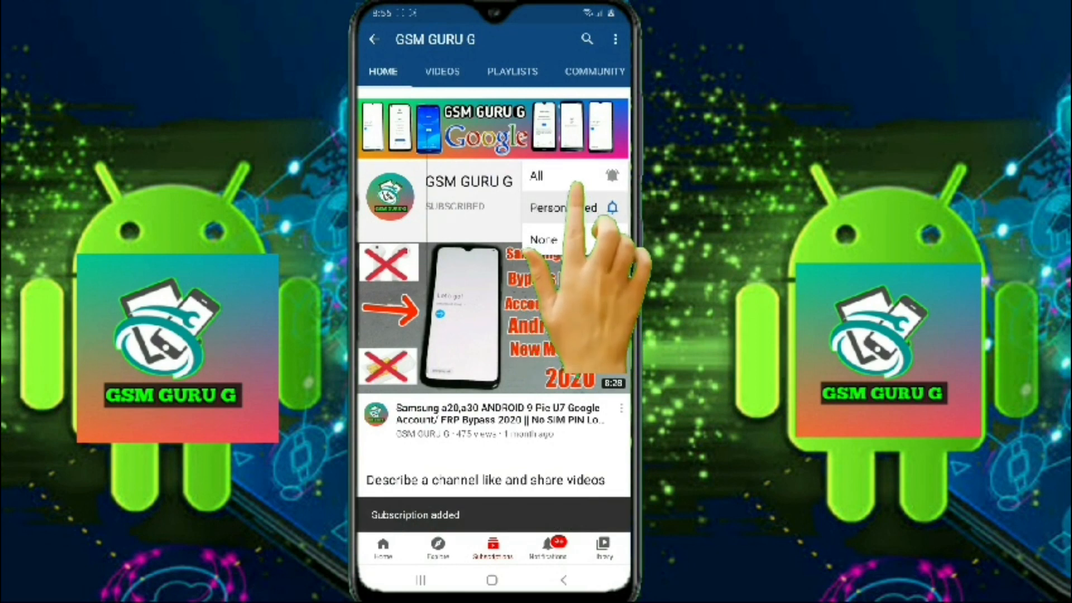
pyautogui.click(537, 175)
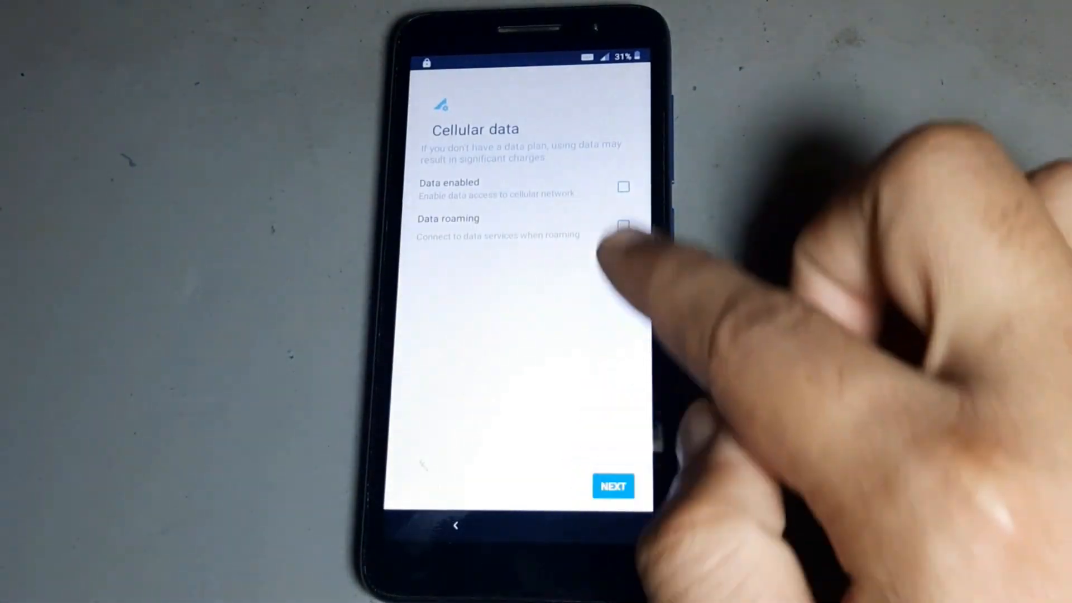
# Back out of Cellular data and Connect to Wi-Fi to the Hi there welcome screen.
pyautogui.click(612, 485)
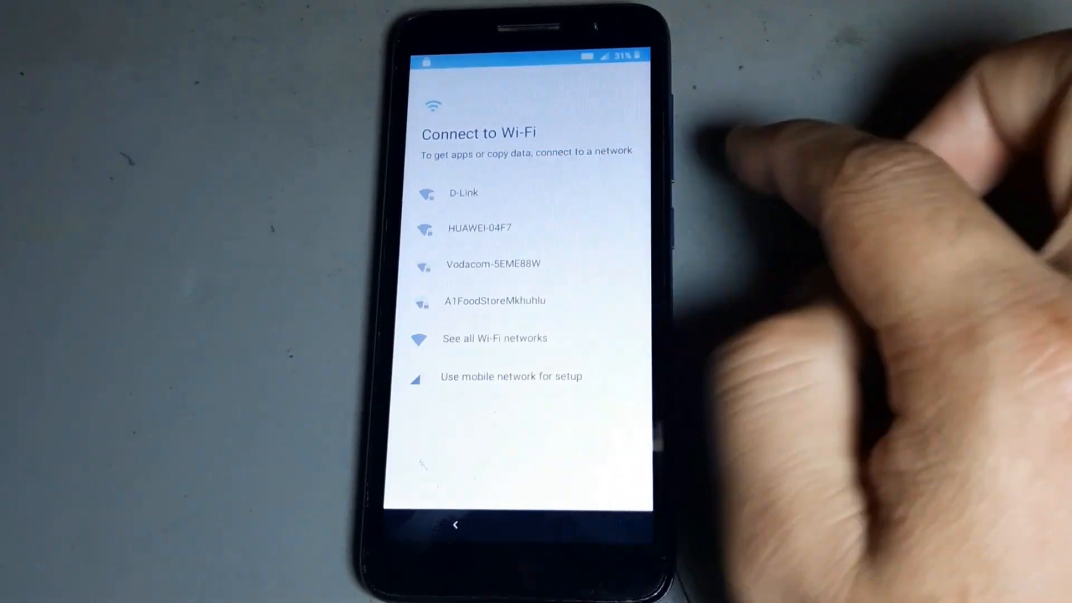
pyautogui.click(462, 192)
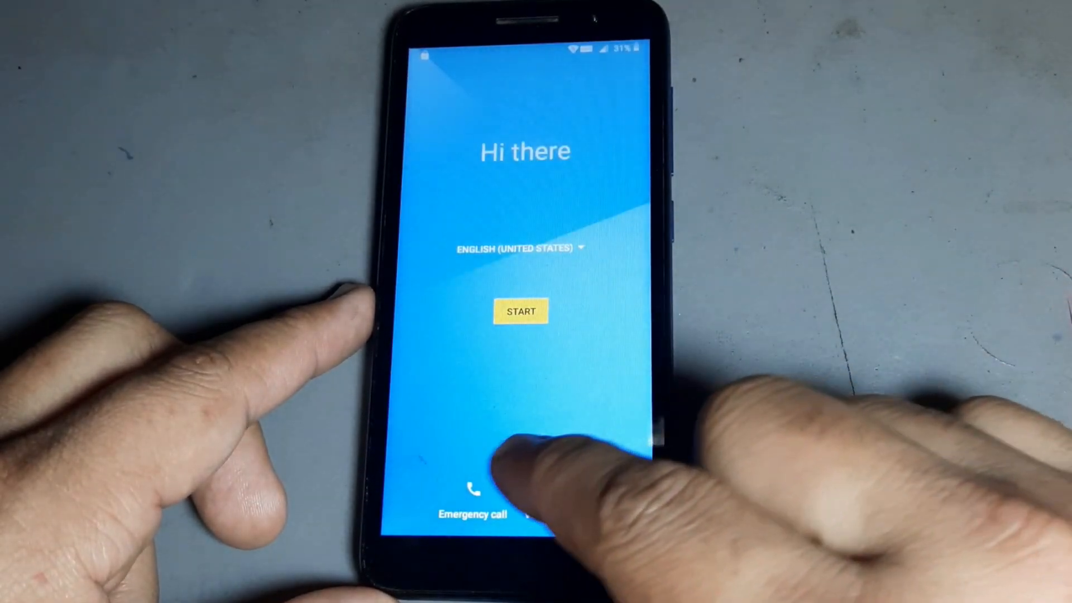
# Go through Emergency call and the empty contact picker to the Emergency information page.
pyautogui.click(519, 311)
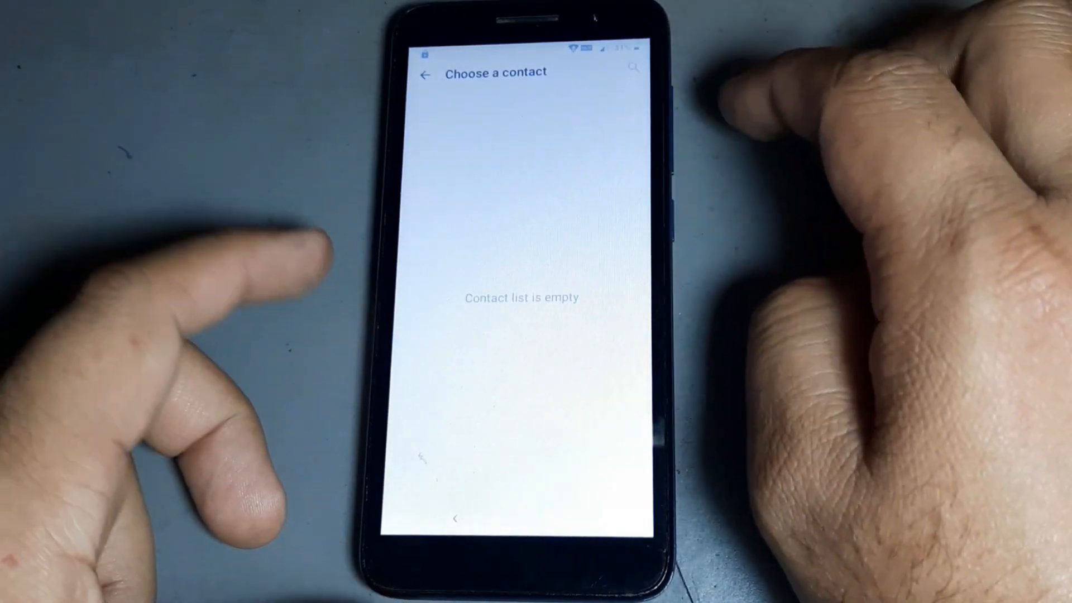
pyautogui.click(425, 74)
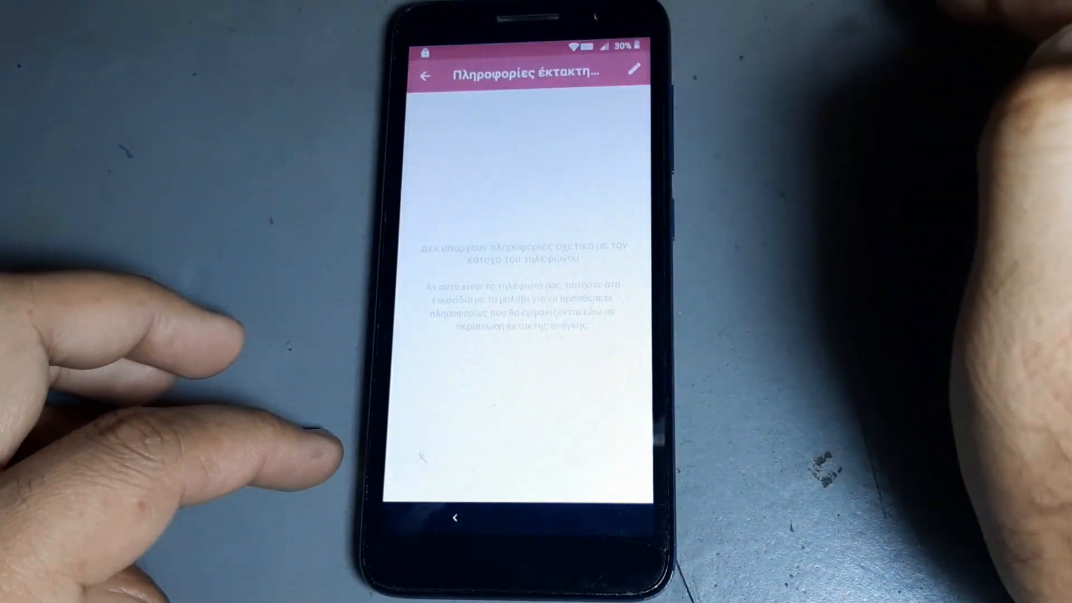
# Raise Gboard via search, go through Languages and Add keyboard to Help & feedback.
pyautogui.click(634, 73)
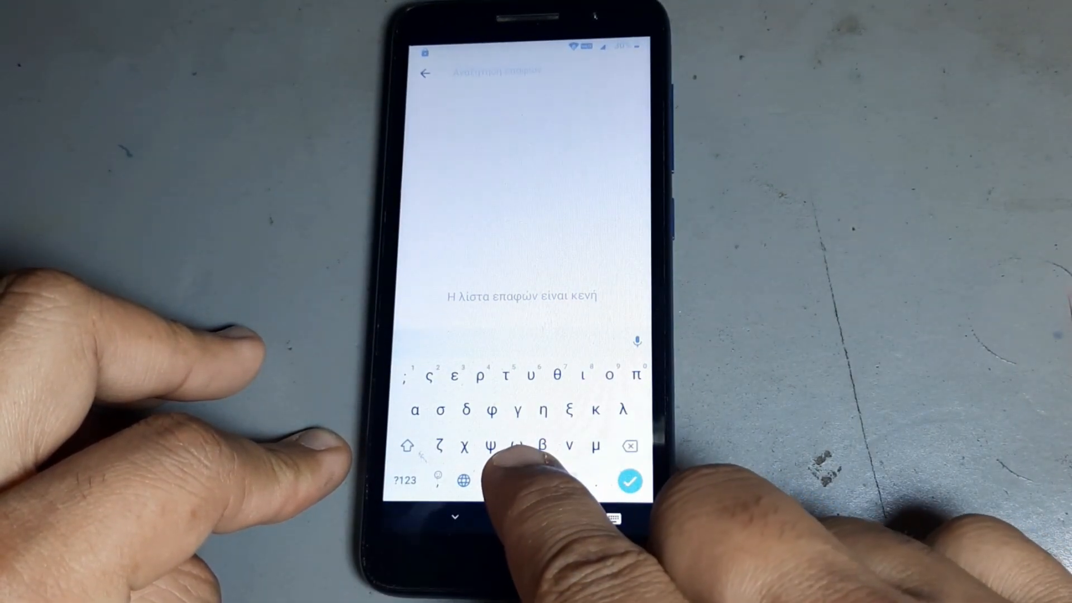
pyautogui.click(462, 480)
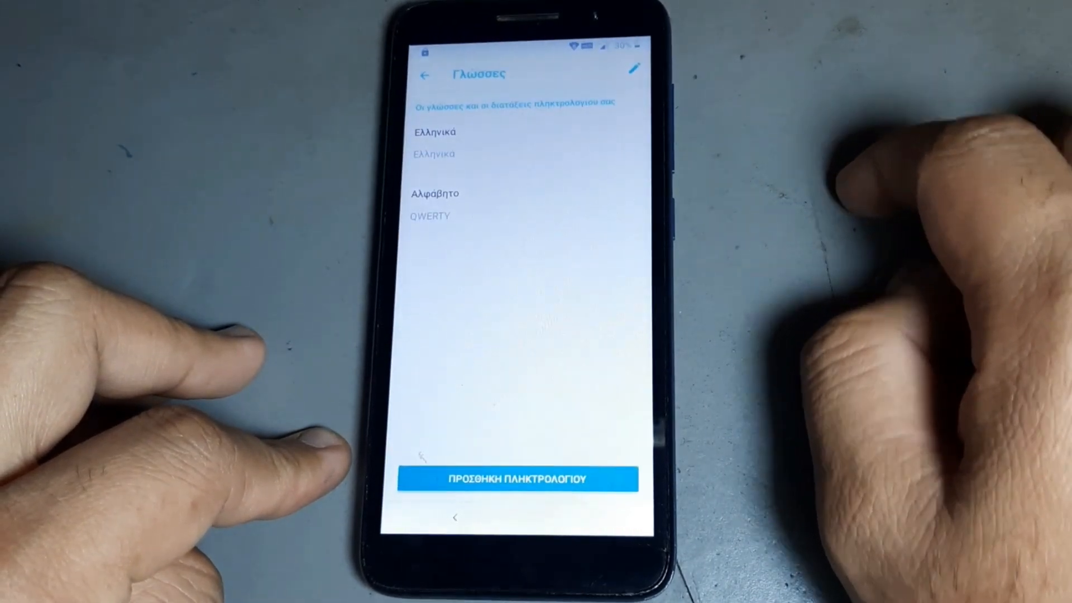
pyautogui.click(520, 478)
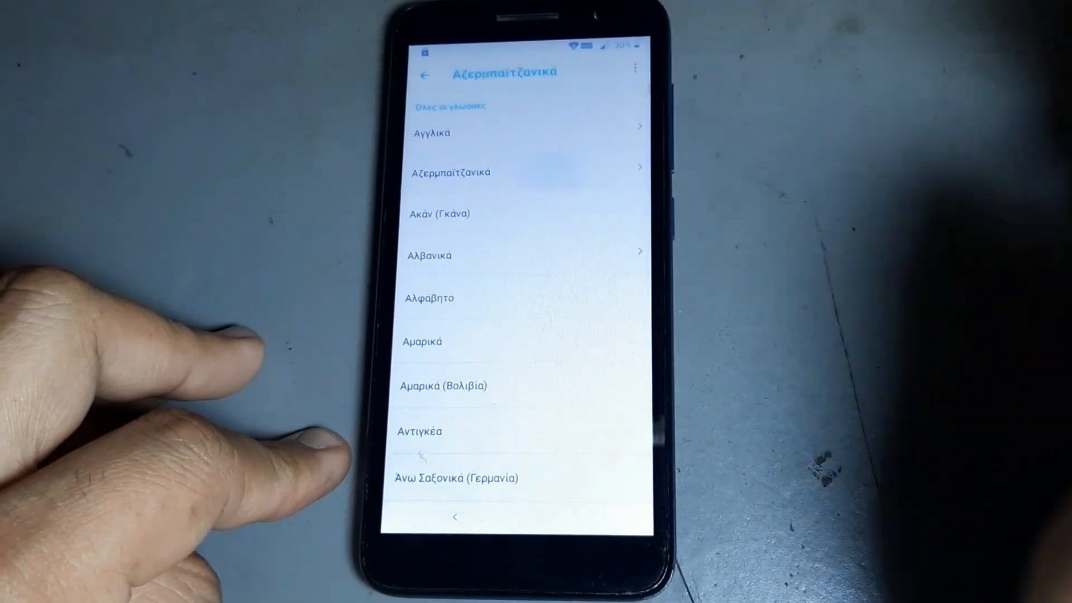
pyautogui.click(450, 172)
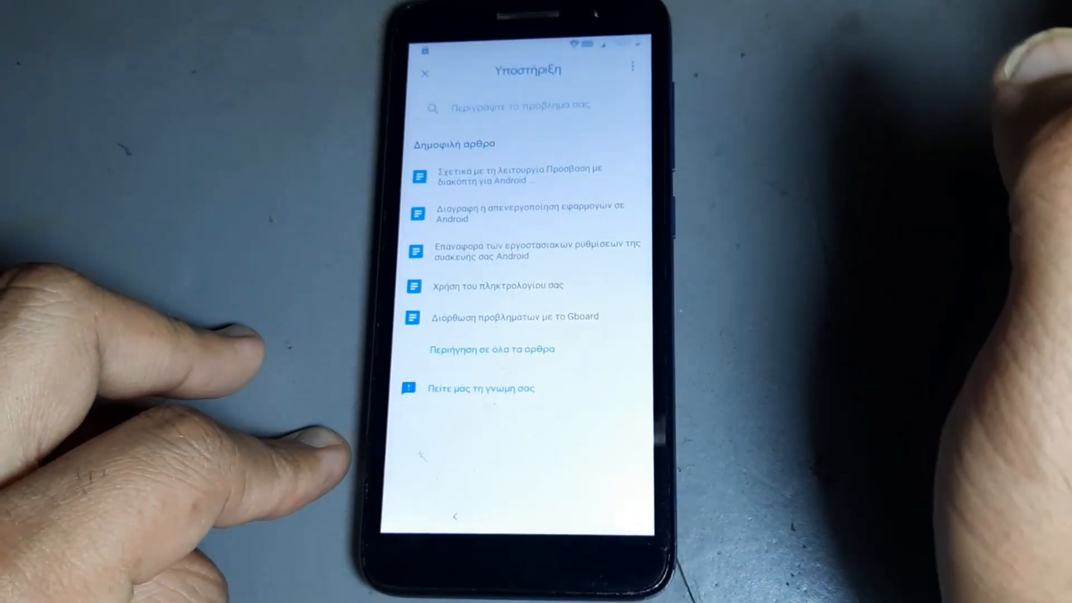
# Follow a help article link into Settings and reach the All apps list.
pyautogui.click(526, 106)
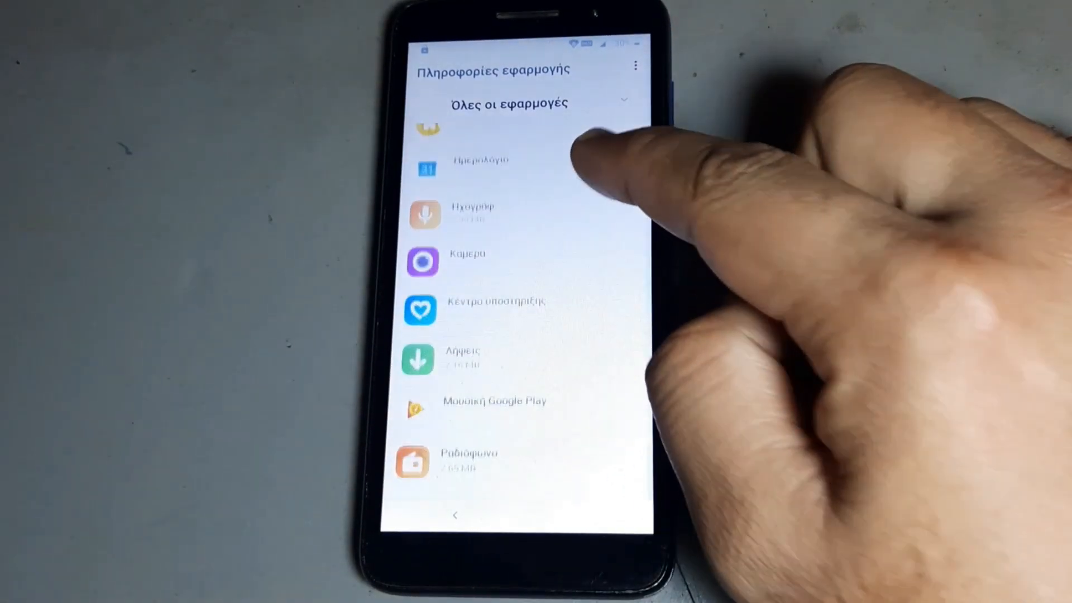
# Launch YouTube Go from its app info and reach the FRP BYPASS 2021 page's APK links in Chrome.
pyautogui.scroll(-3)
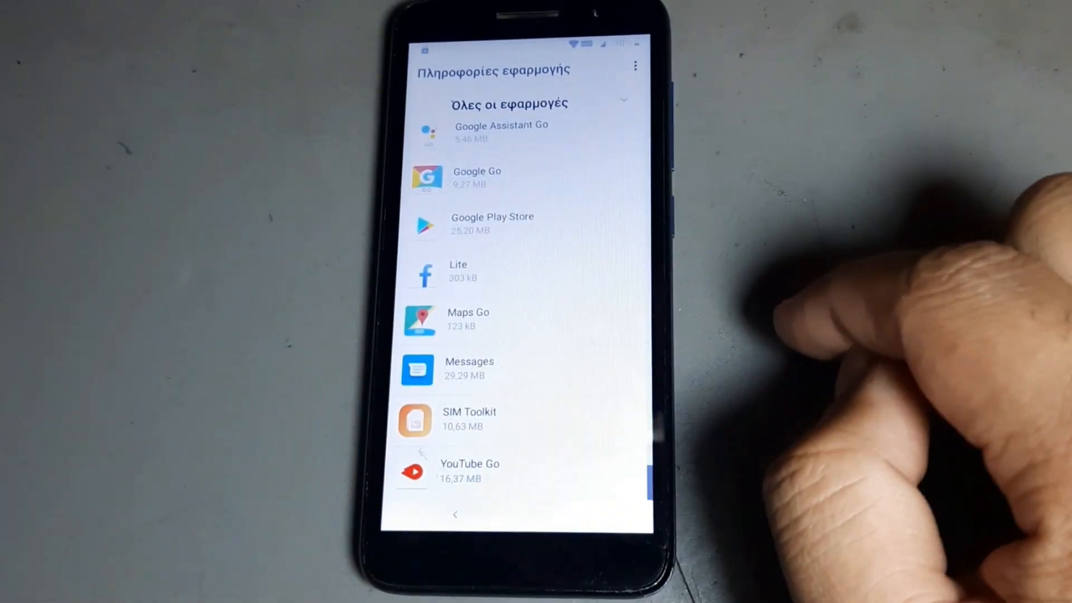
pyautogui.click(470, 470)
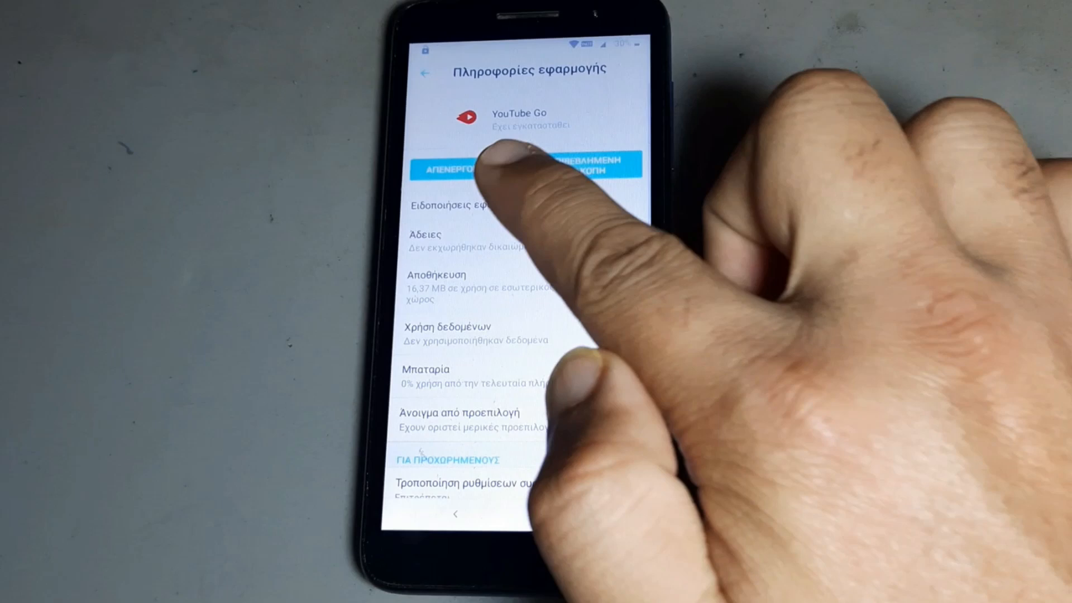
pyautogui.click(455, 205)
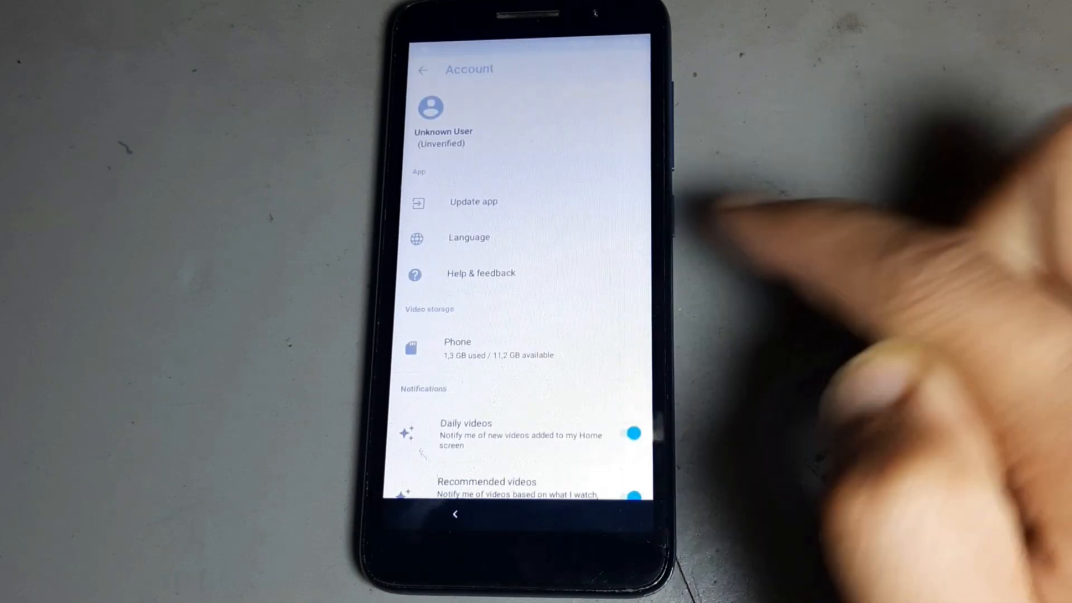
pyautogui.scroll(-3)
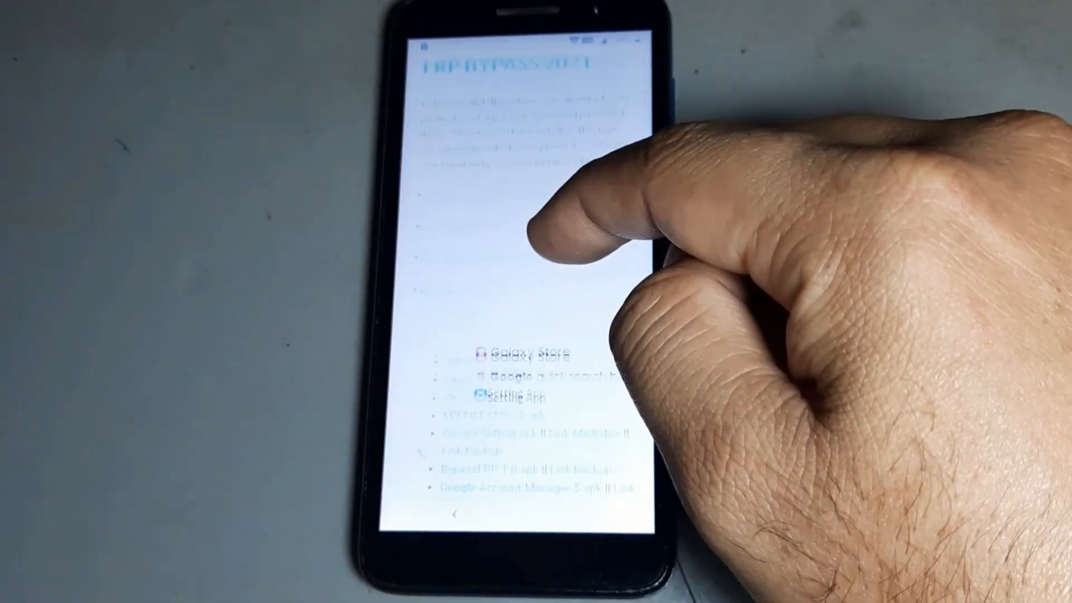
pyautogui.scroll(-3)
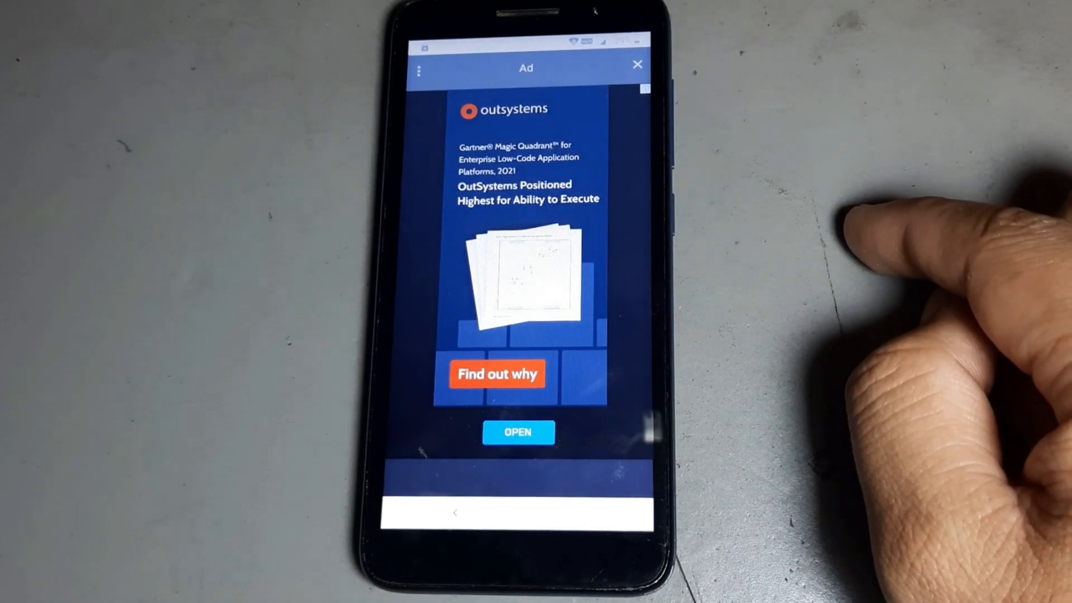
# Close the ad so the FRP_Bypass.apk download link is reachable.
pyautogui.click(637, 65)
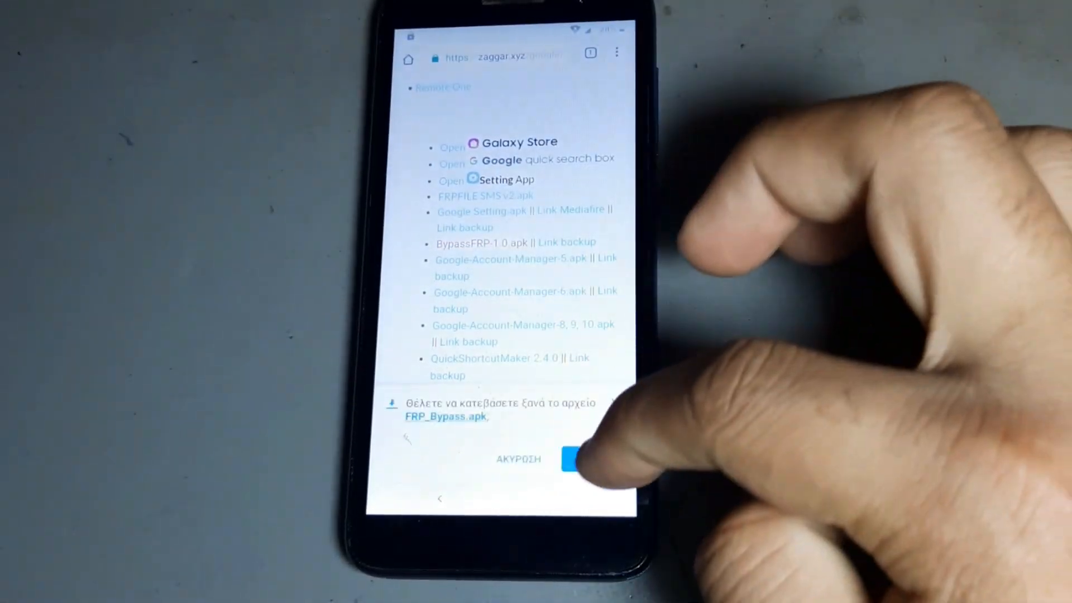
# Confirm downloading FRP_Bypass.apk again and reach the unknown-sources warning.
pyautogui.click(570, 459)
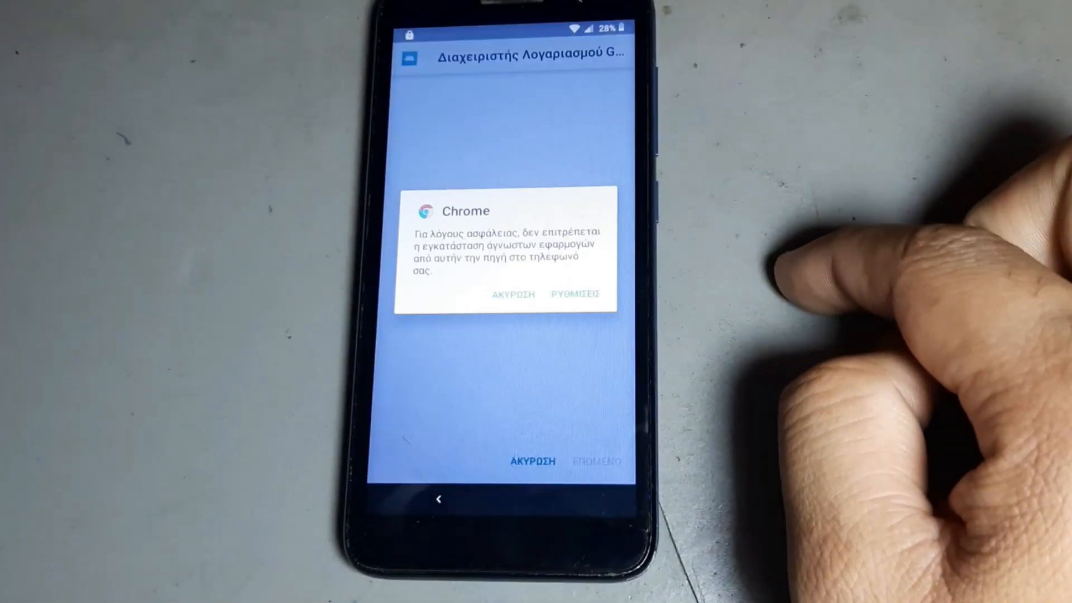
# Allow installs from this source and install Google Account Manager.
pyautogui.click(576, 293)
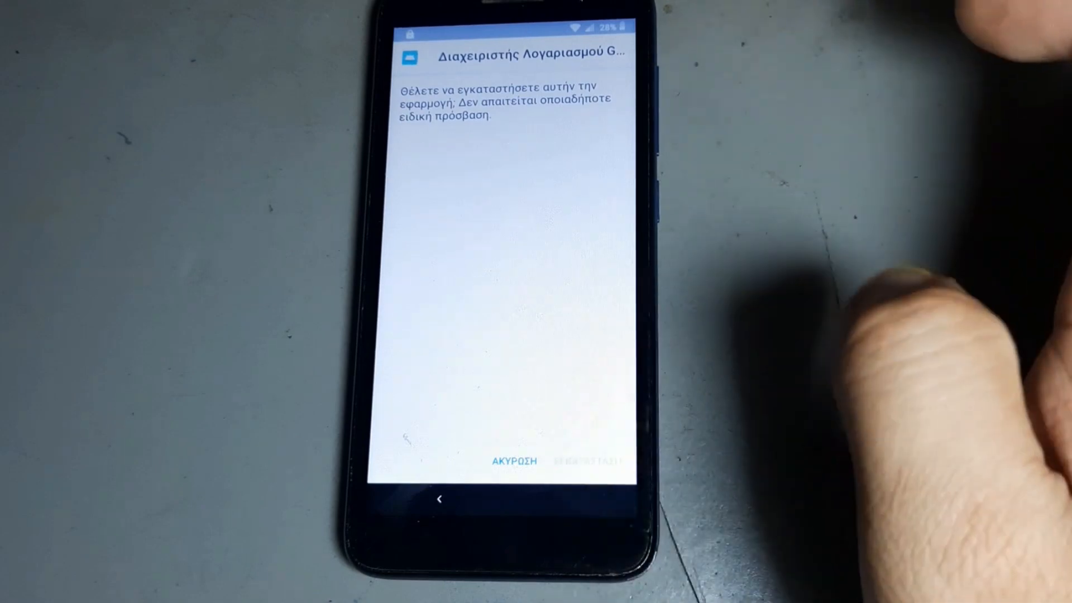
pyautogui.click(584, 460)
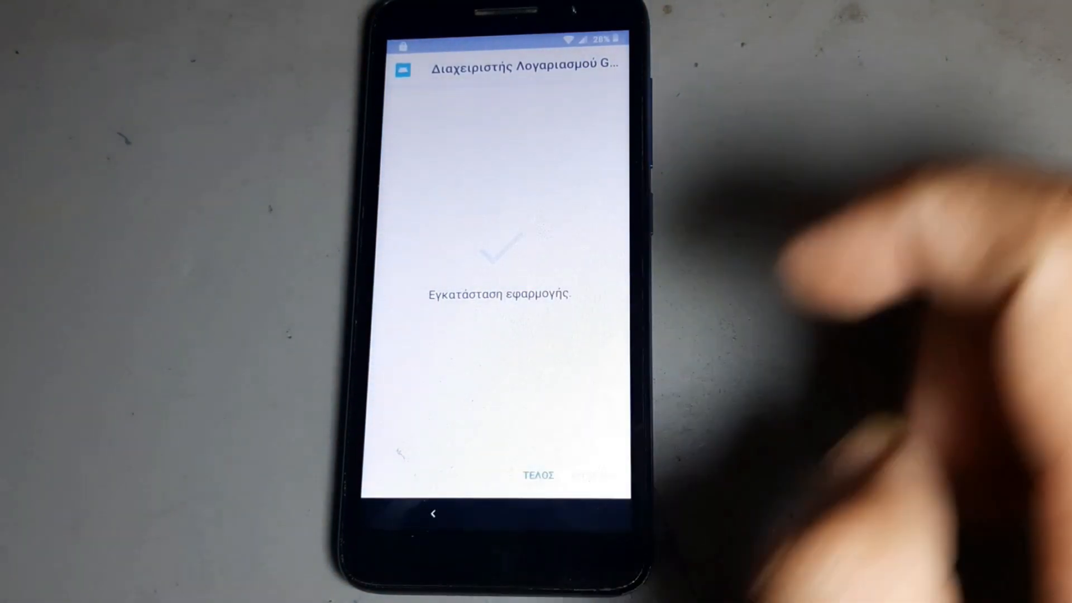
pyautogui.moveTo(786, 308)
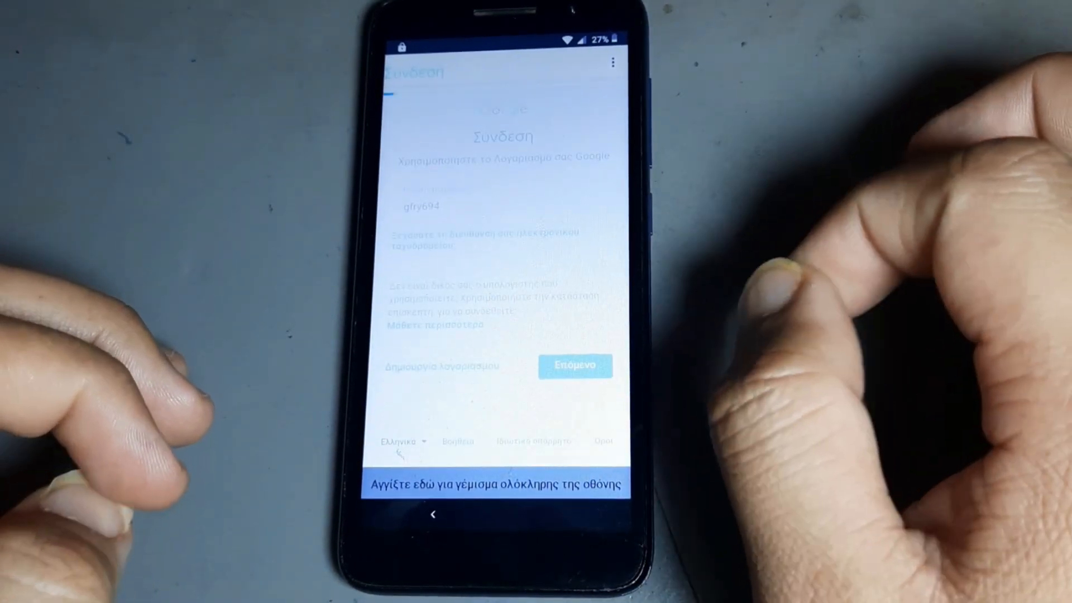
# Enter the account password and sign in to the Google account.
pyautogui.click(575, 366)
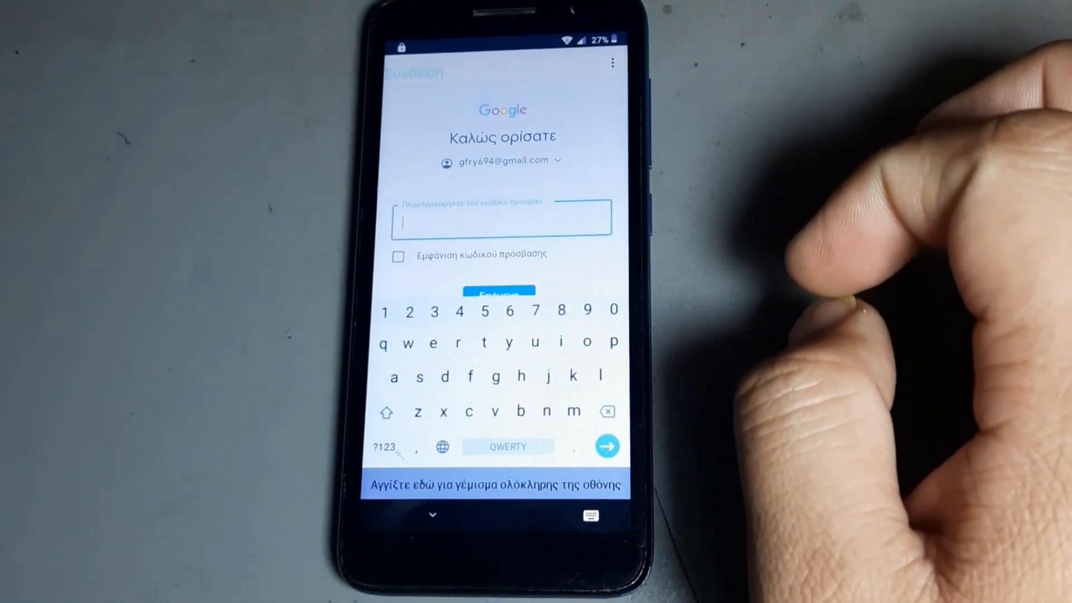
pyautogui.write('password')
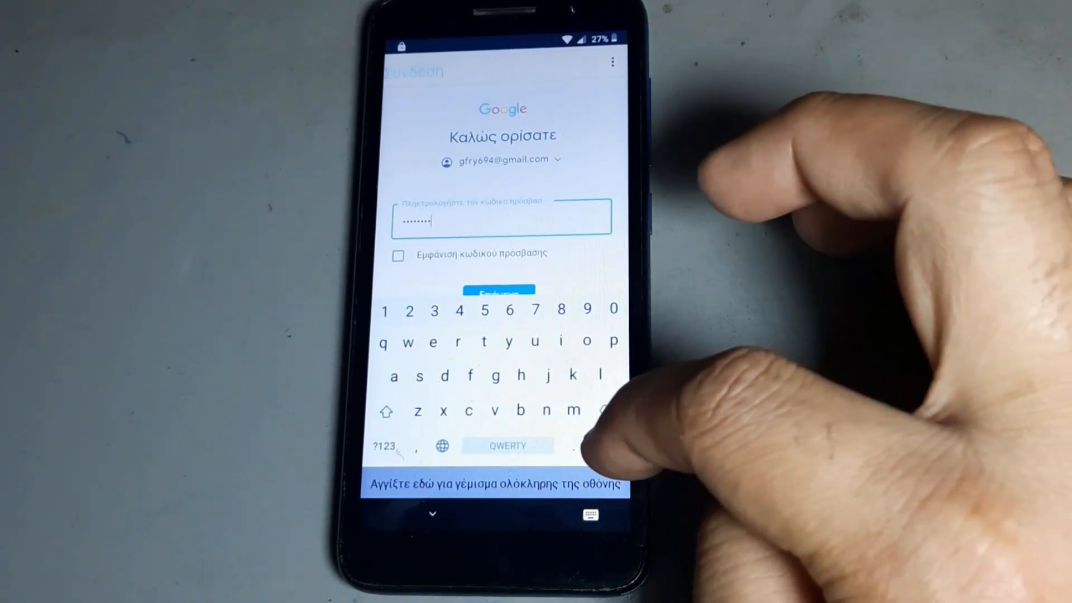
pyautogui.click(497, 296)
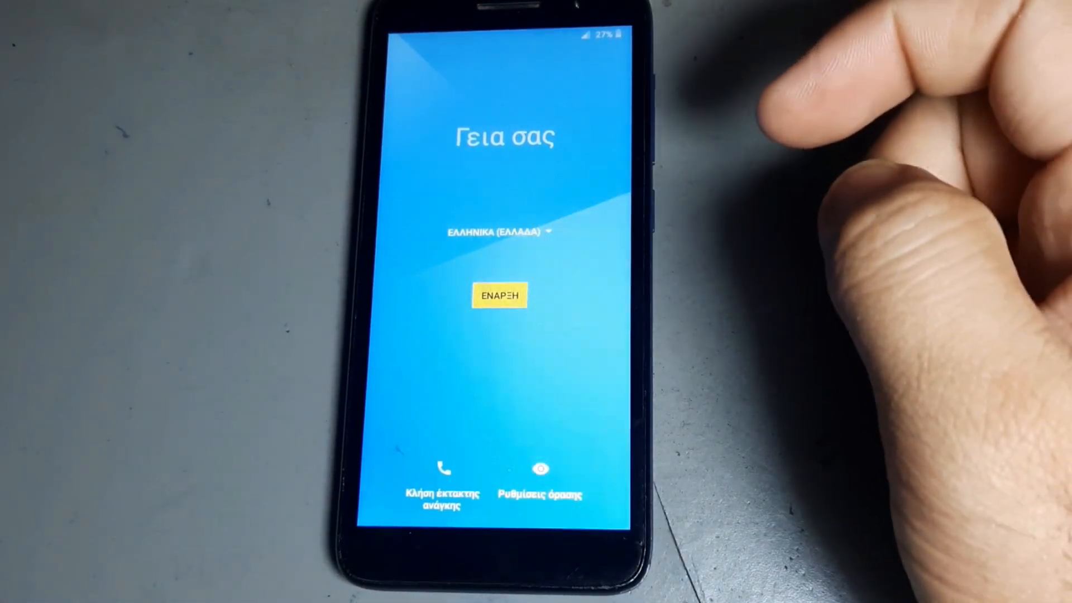
# Switch the setup language to English (United Kingdom) and start the wizard.
pyautogui.click(498, 294)
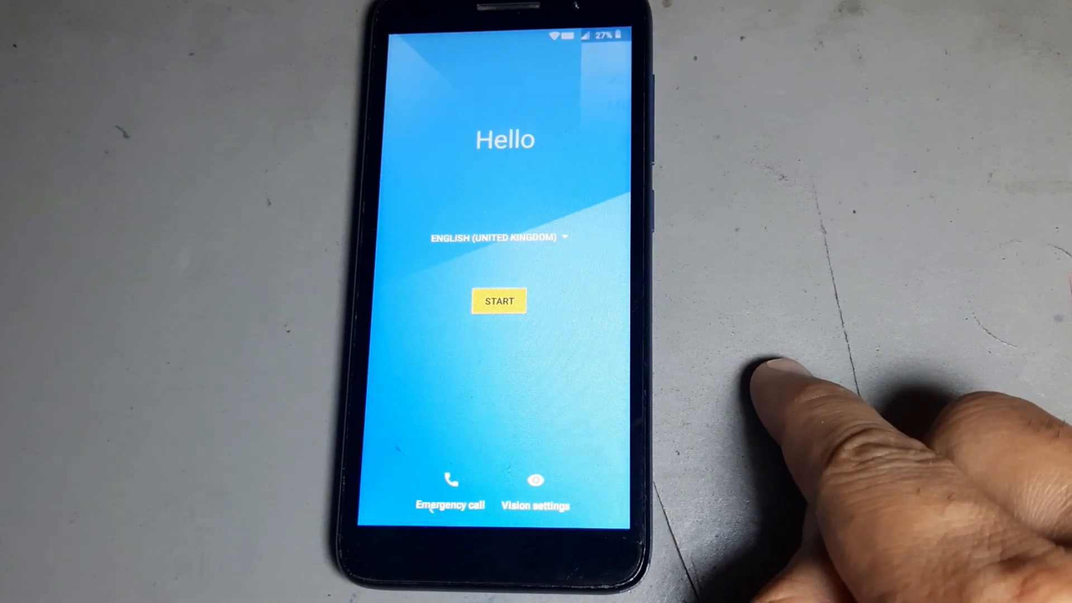
pyautogui.click(498, 300)
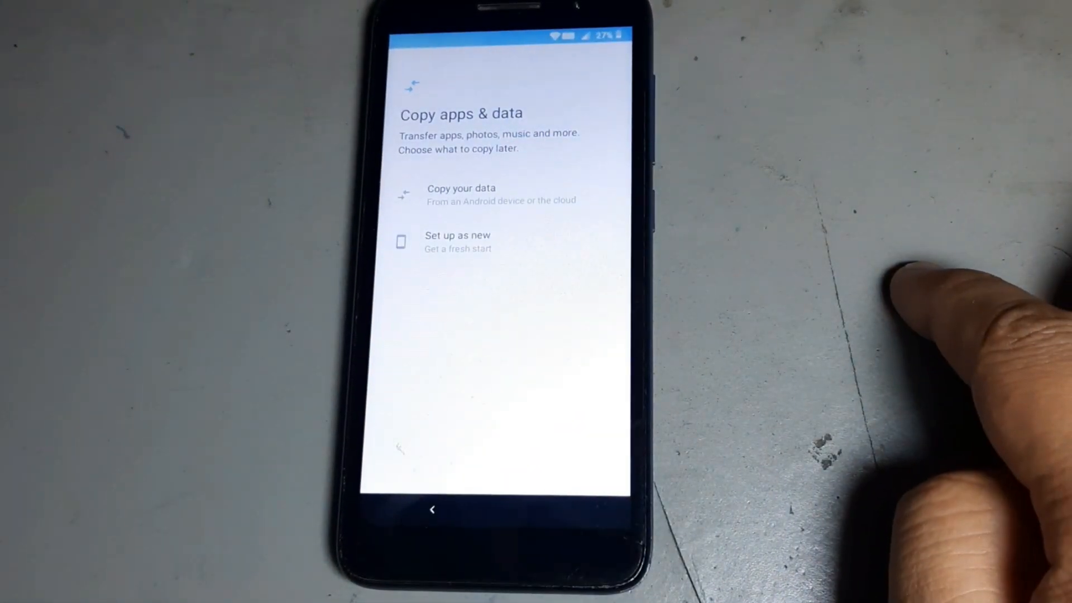
# Set the phone up as new and accept Google services, reaching Setup complete.
pyautogui.click(458, 241)
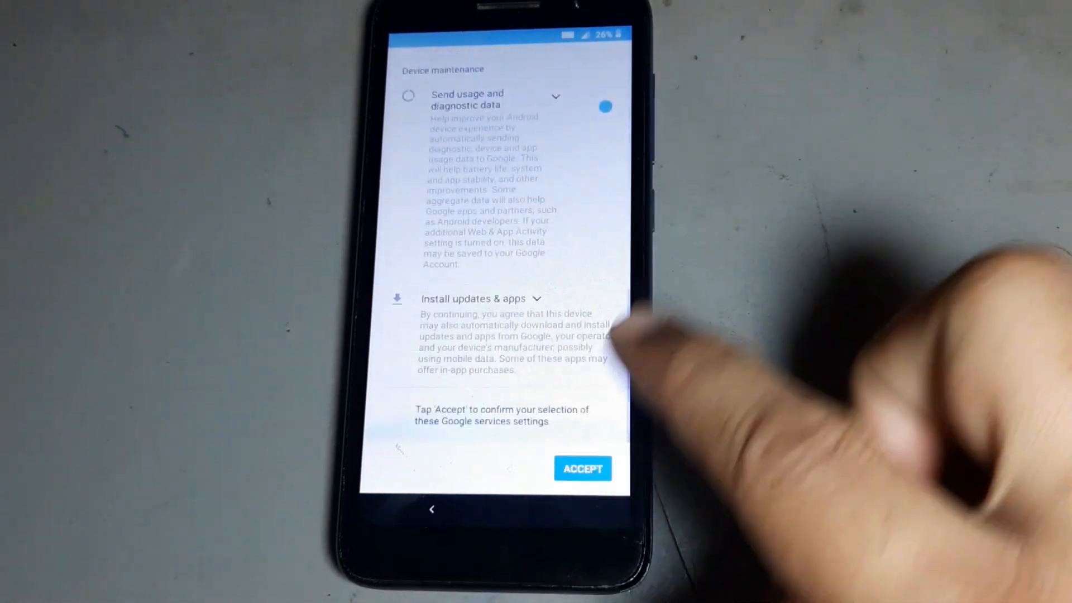
pyautogui.click(583, 468)
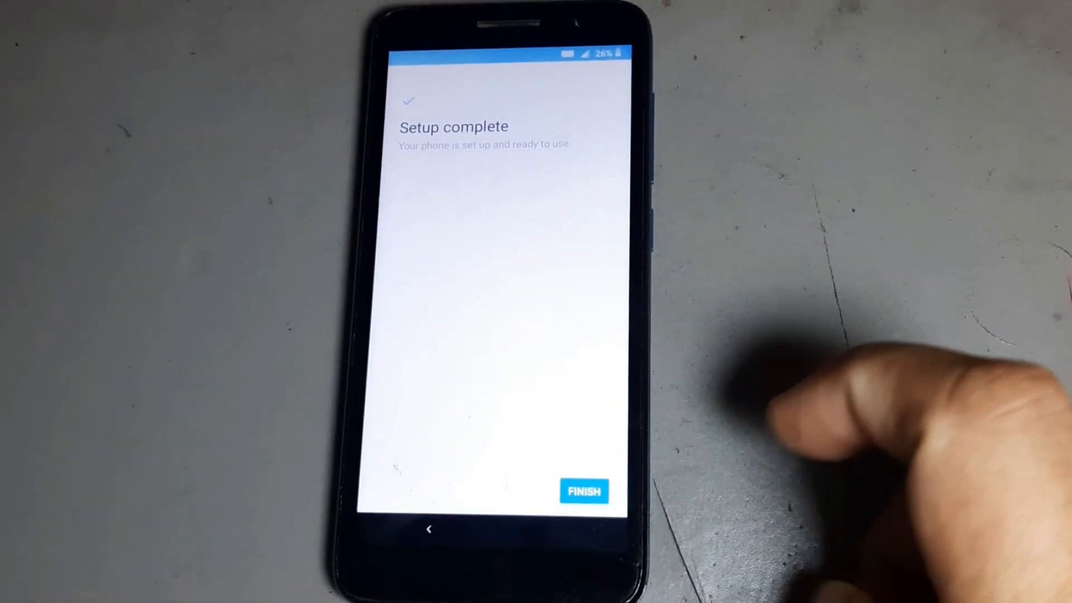
# Finish the wizard and land on the Vodacom home screen.
pyautogui.click(582, 492)
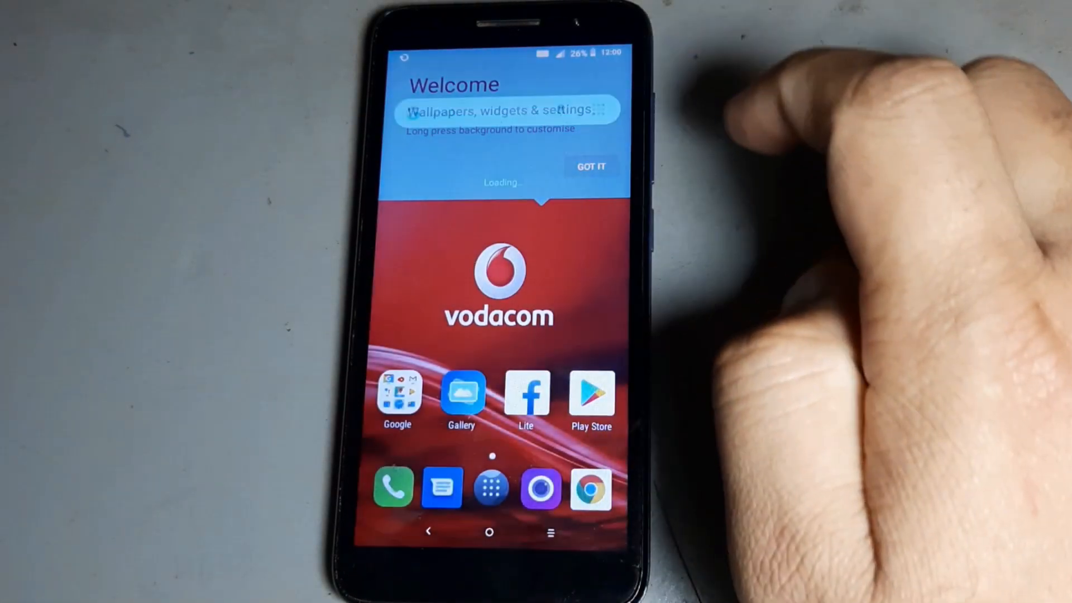
# Browse the app drawer showing FRP Bypass, then return to the home screen.
pyautogui.click(492, 488)
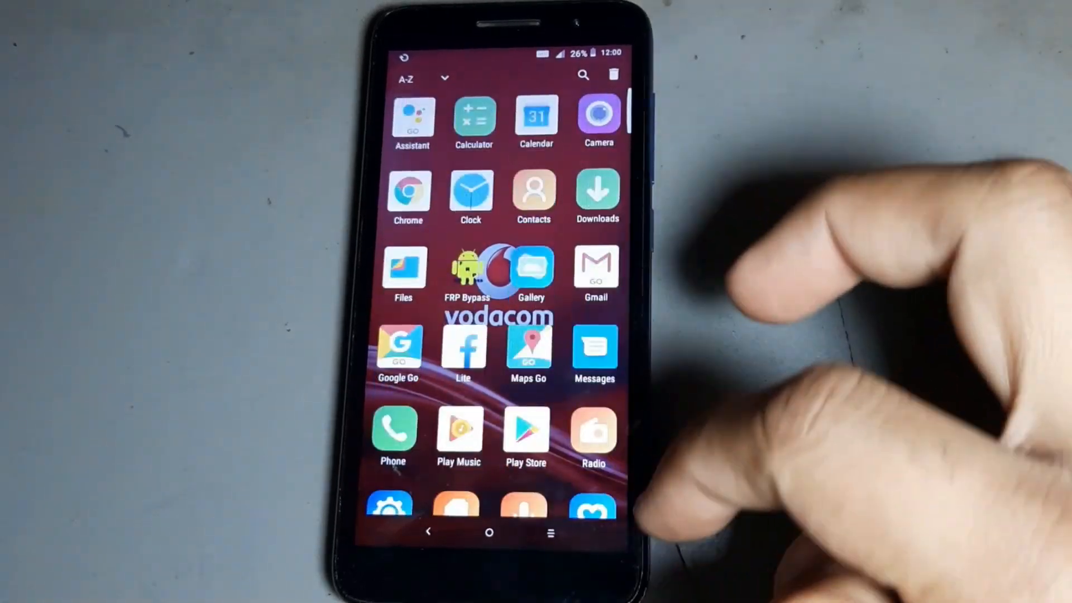
pyautogui.click(488, 532)
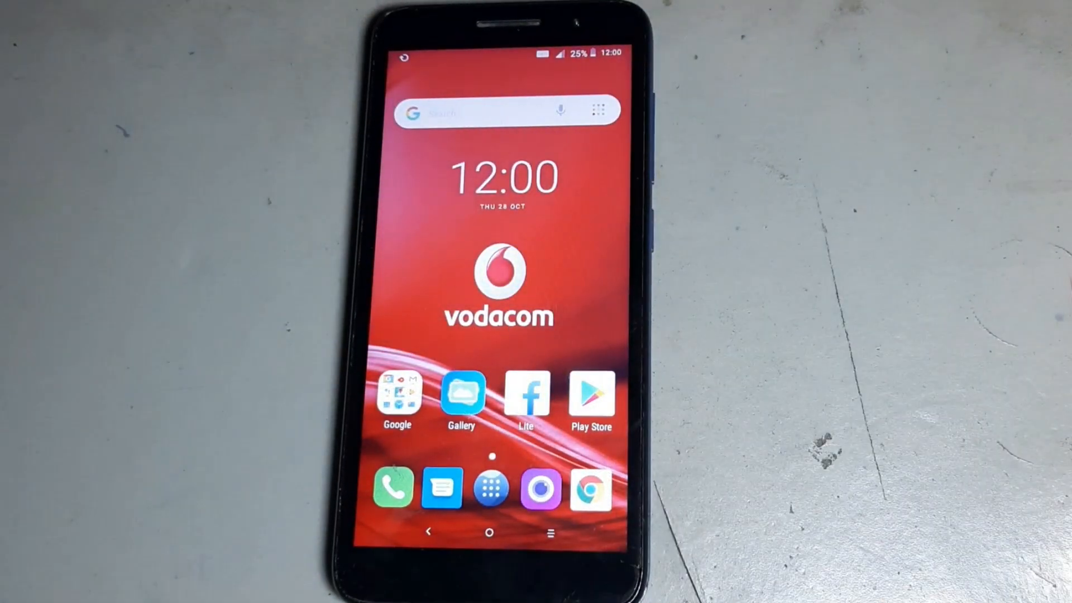